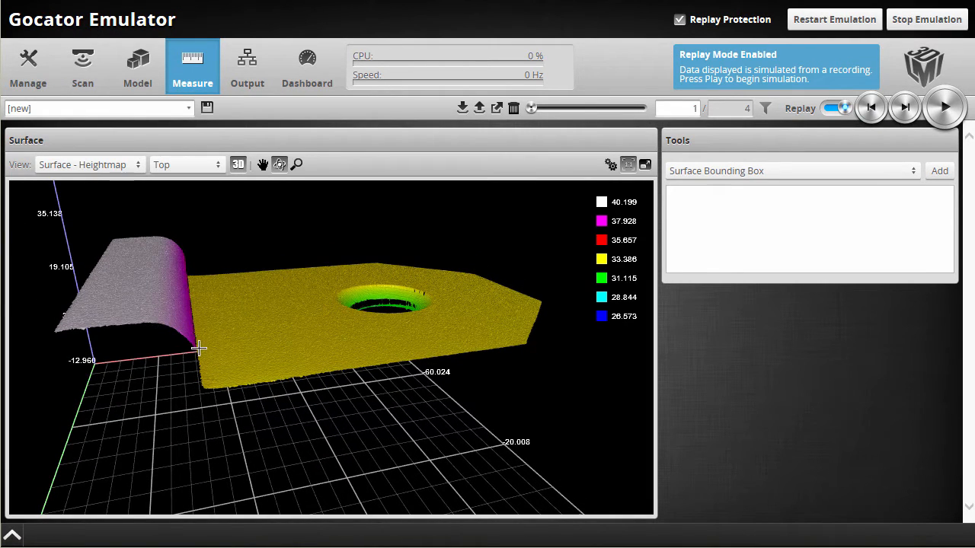
pyautogui.moveTo(199, 255)
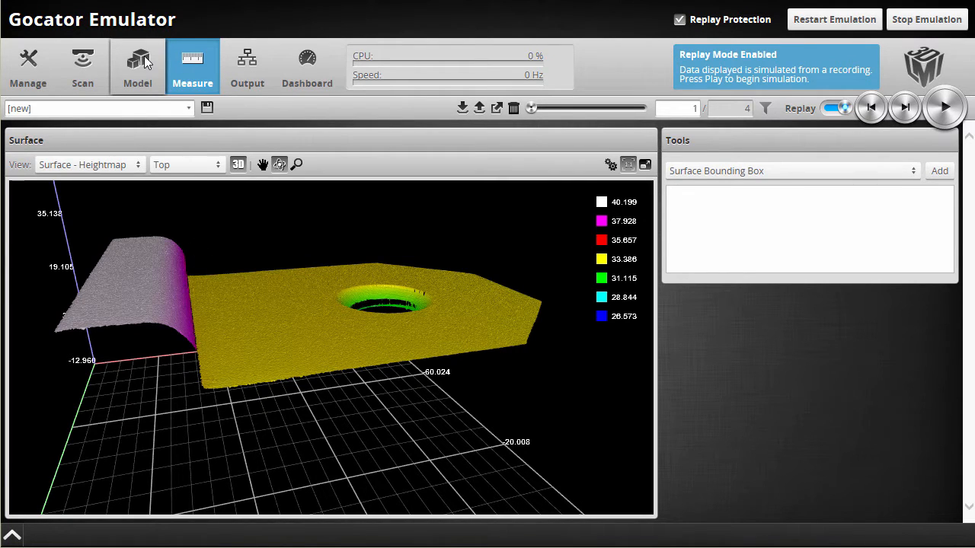
# Add Section0 along X through the hole, spanning about X −30 to 31 mm.
pyautogui.click(137, 67)
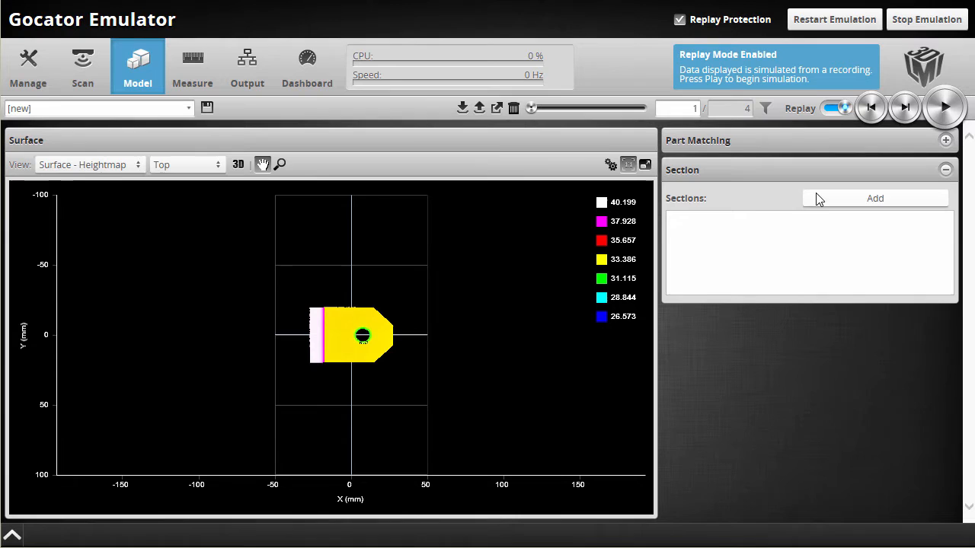
pyautogui.moveTo(805, 212)
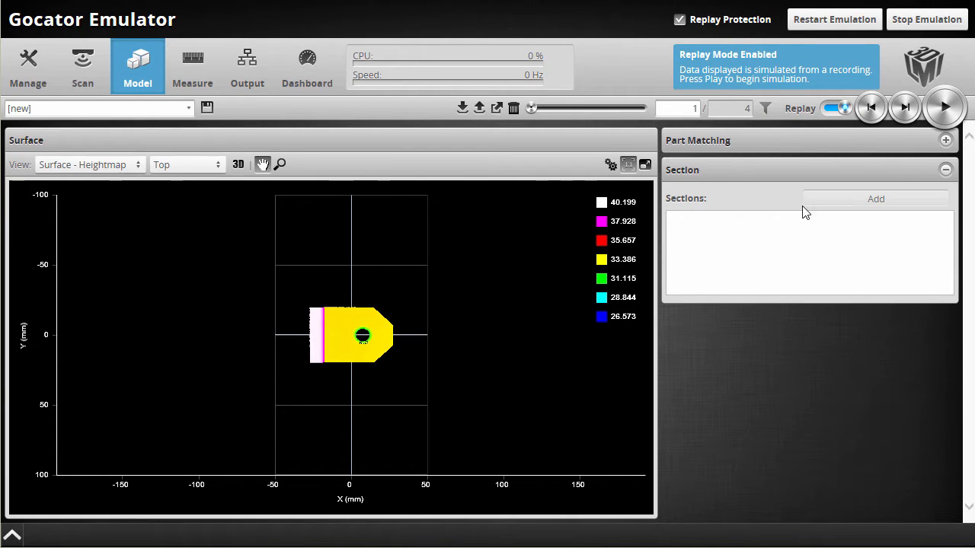
pyautogui.click(875, 198)
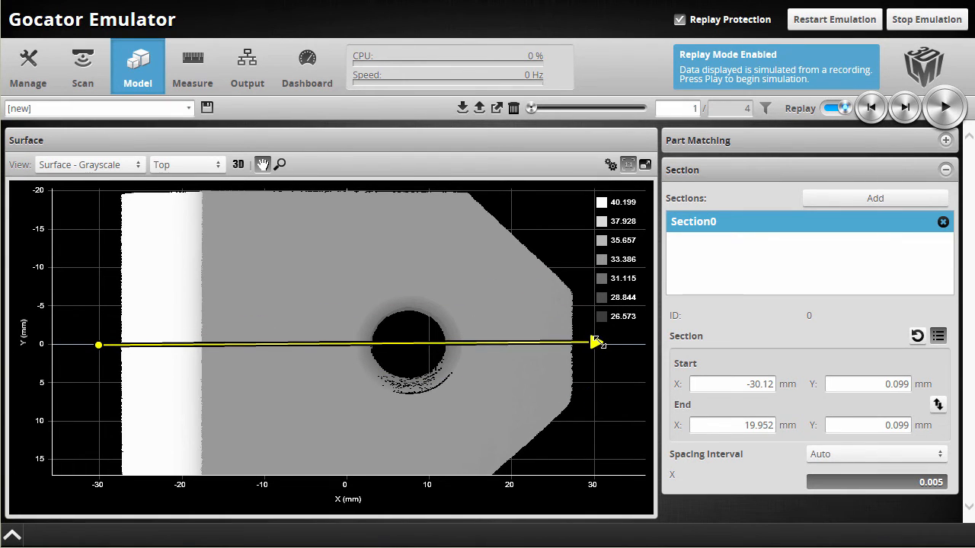
pyautogui.moveTo(594, 343); pyautogui.dragTo(599, 347)
pyautogui.write('0')
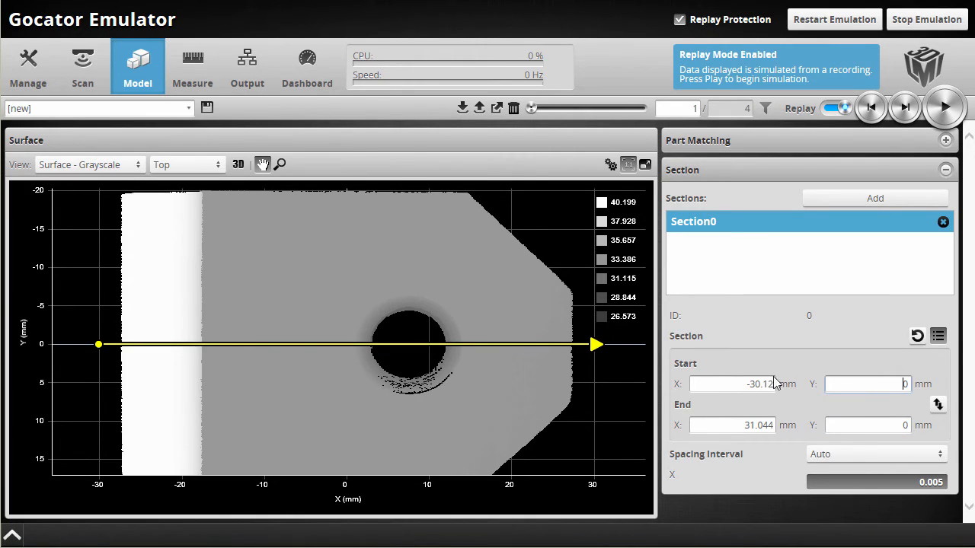
pyautogui.moveTo(425, 291)
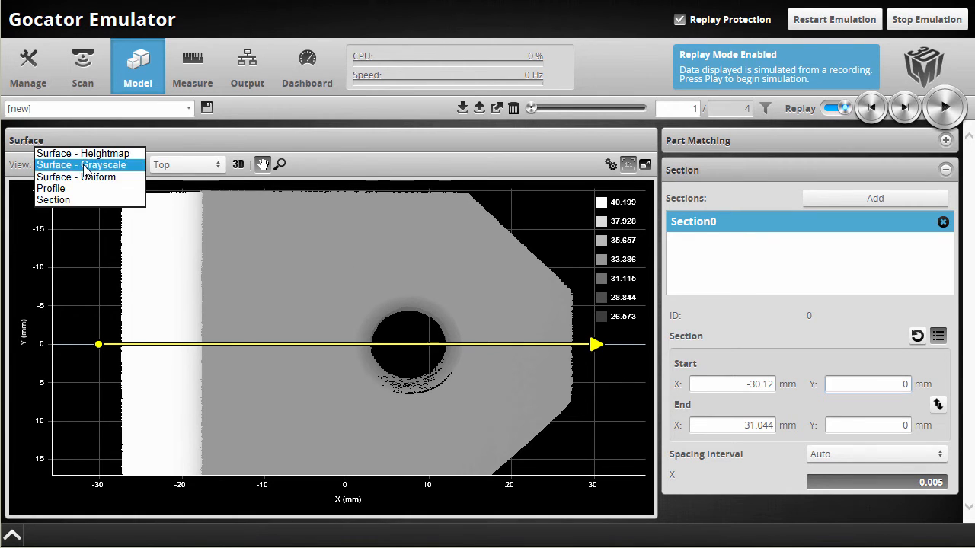
pyautogui.moveTo(61, 204)
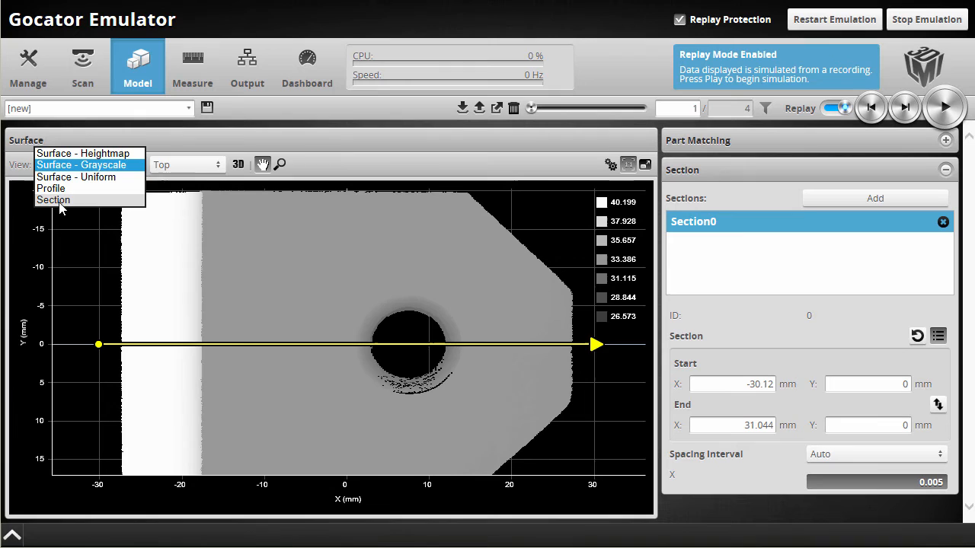
# Switch the view to Section to plot Section0's height profile.
pyautogui.click(54, 199)
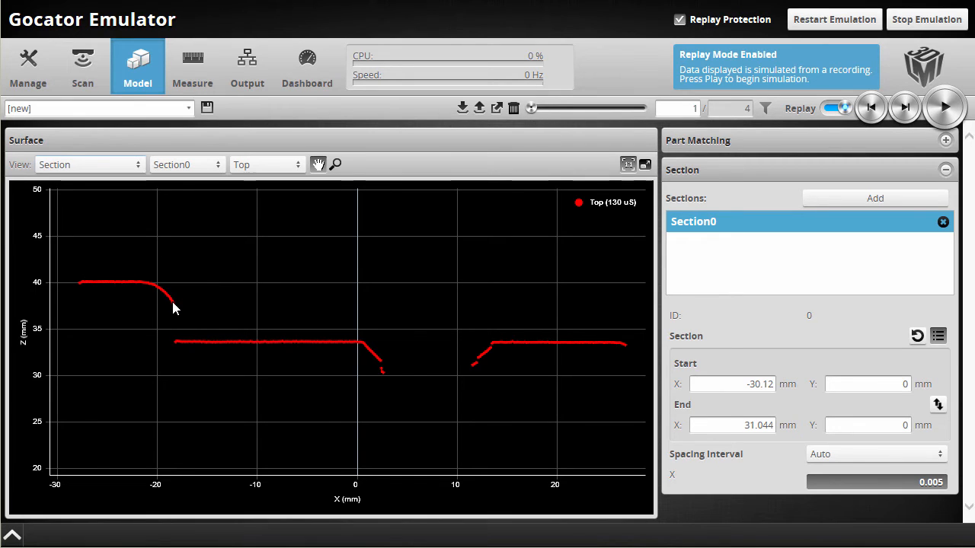
pyautogui.click(192, 66)
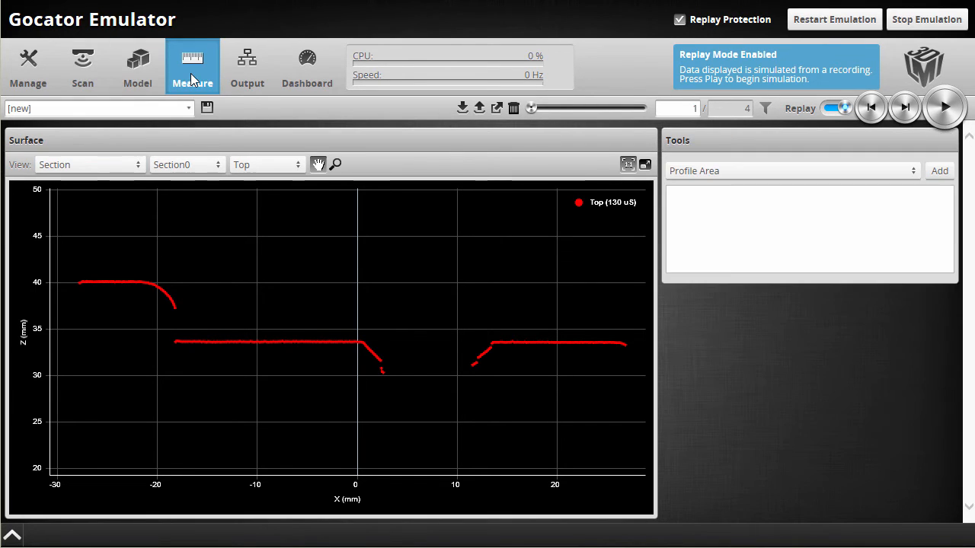
# Select Profile Circle from the Measure tab's tool type list.
pyautogui.click(792, 170)
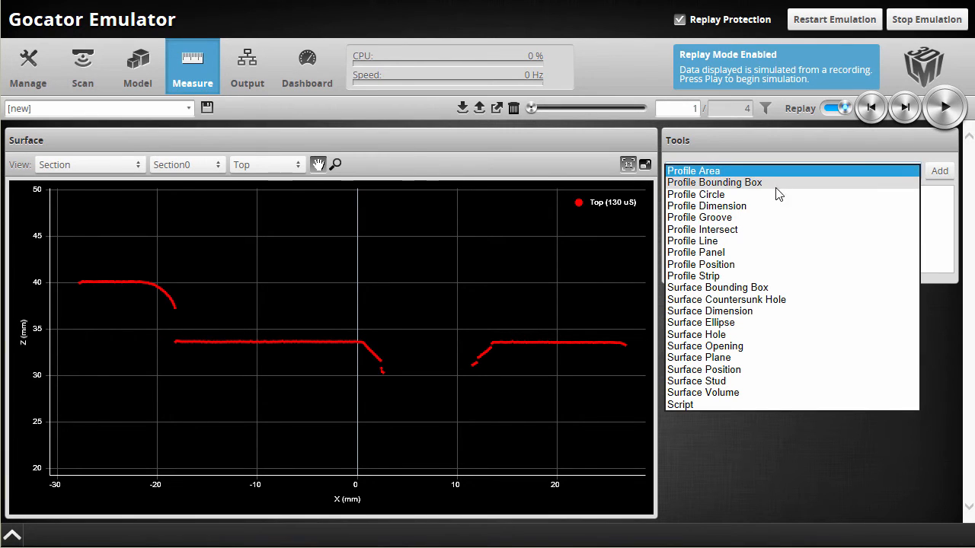
pyautogui.click(695, 194)
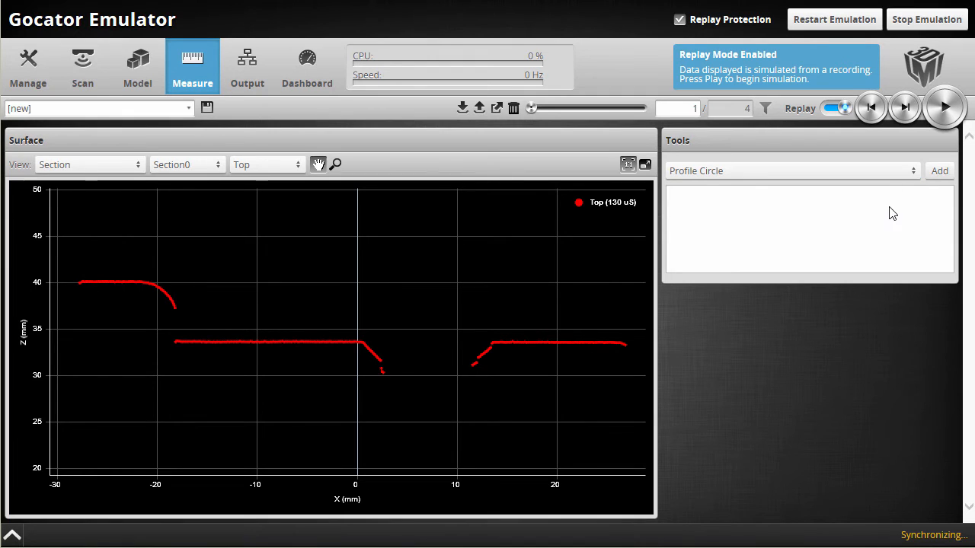
# Add a Profile Circle tool fitted to the rounded left edge of Section0.
pyautogui.click(939, 171)
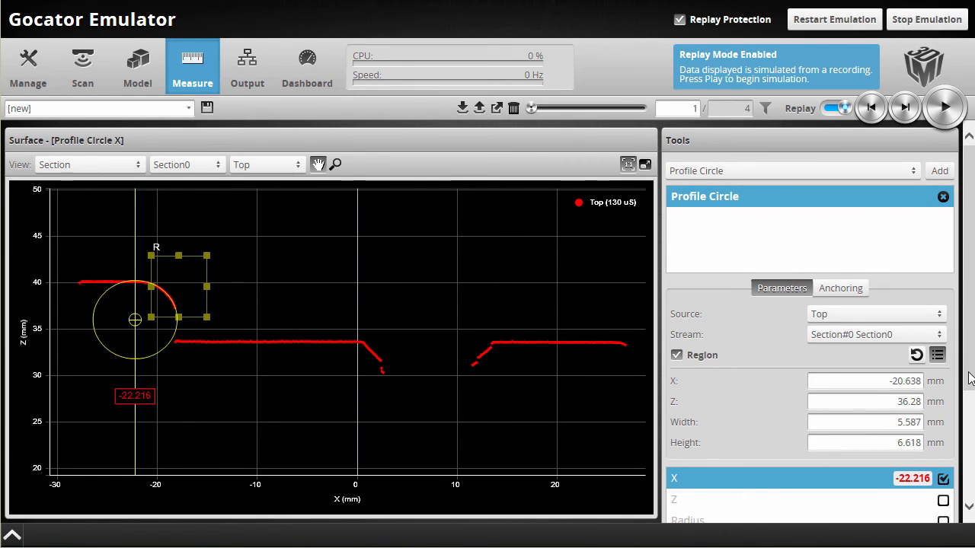
# Disable the X output so only Radius (4.204 mm) remains, then return to Model.
pyautogui.scroll(-3)
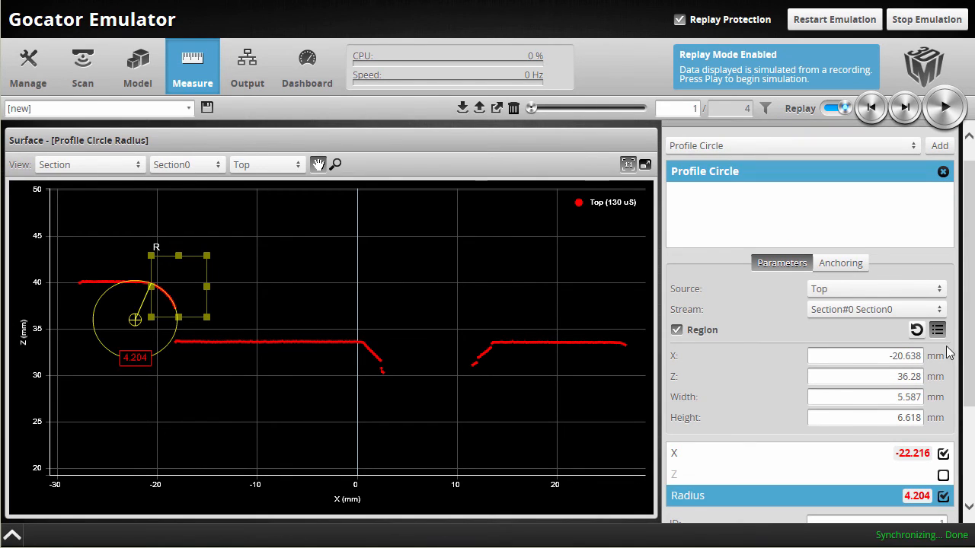
pyautogui.click(943, 453)
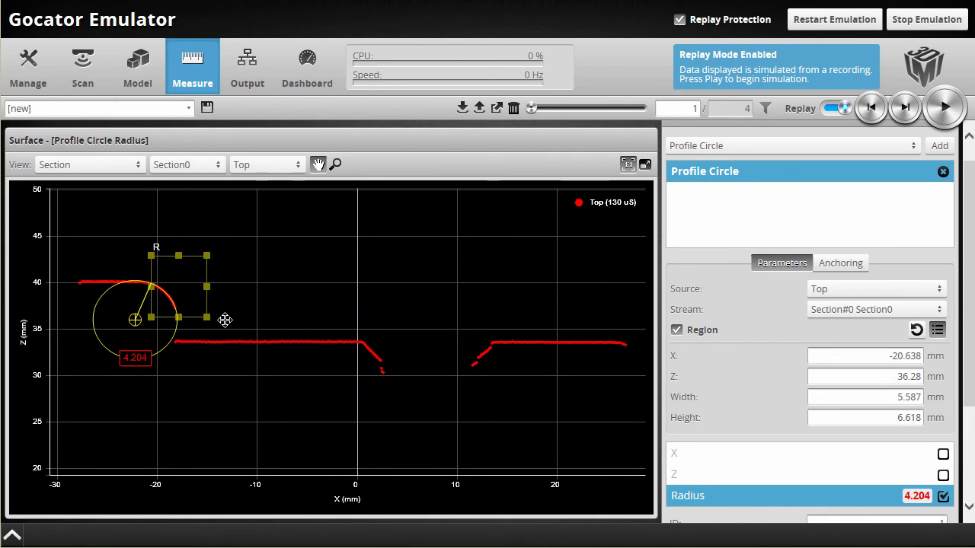
pyautogui.moveTo(459, 295)
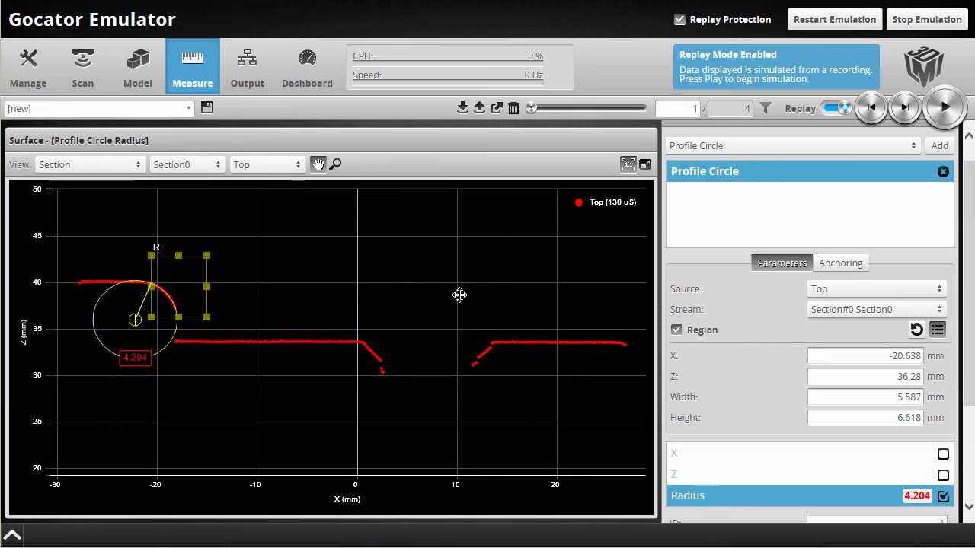
pyautogui.moveTo(818, 154)
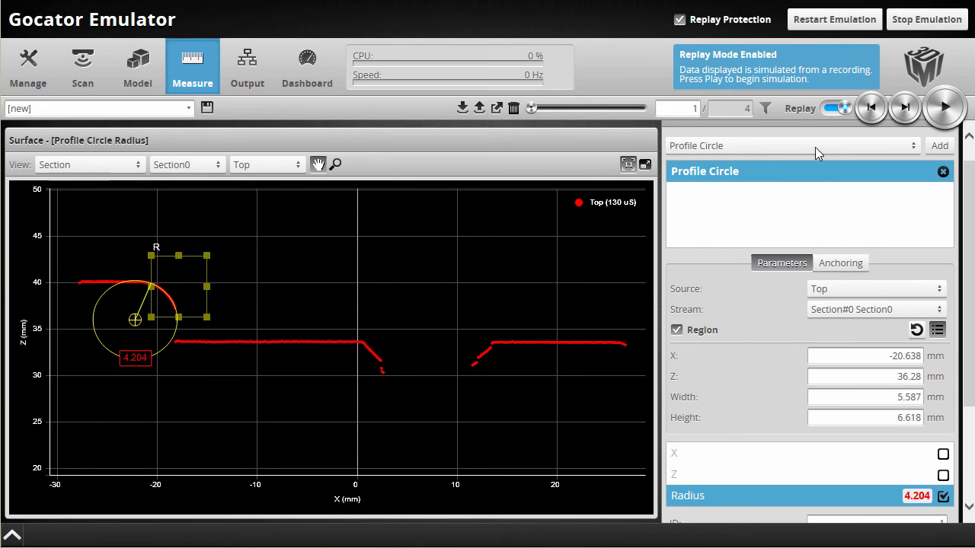
pyautogui.click(792, 146)
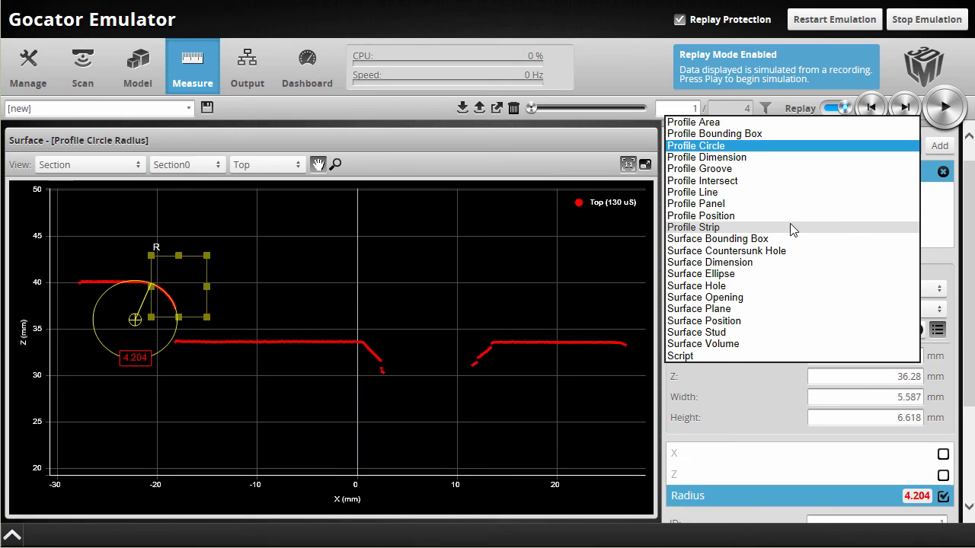
pyautogui.click(695, 146)
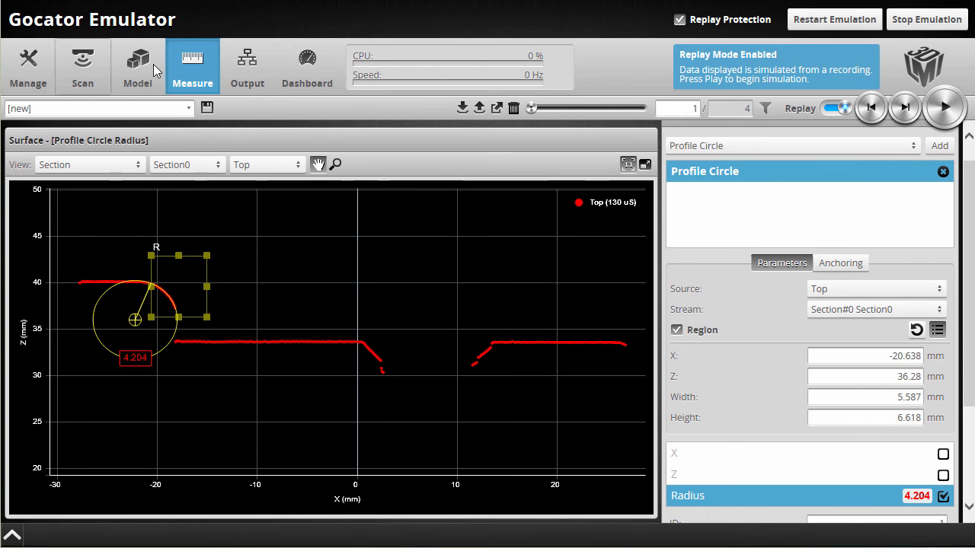
pyautogui.click(137, 66)
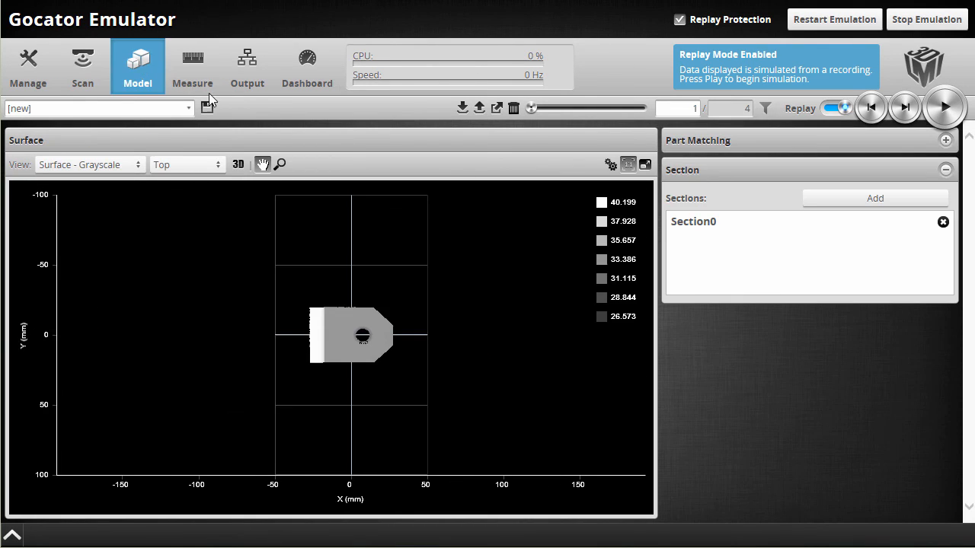